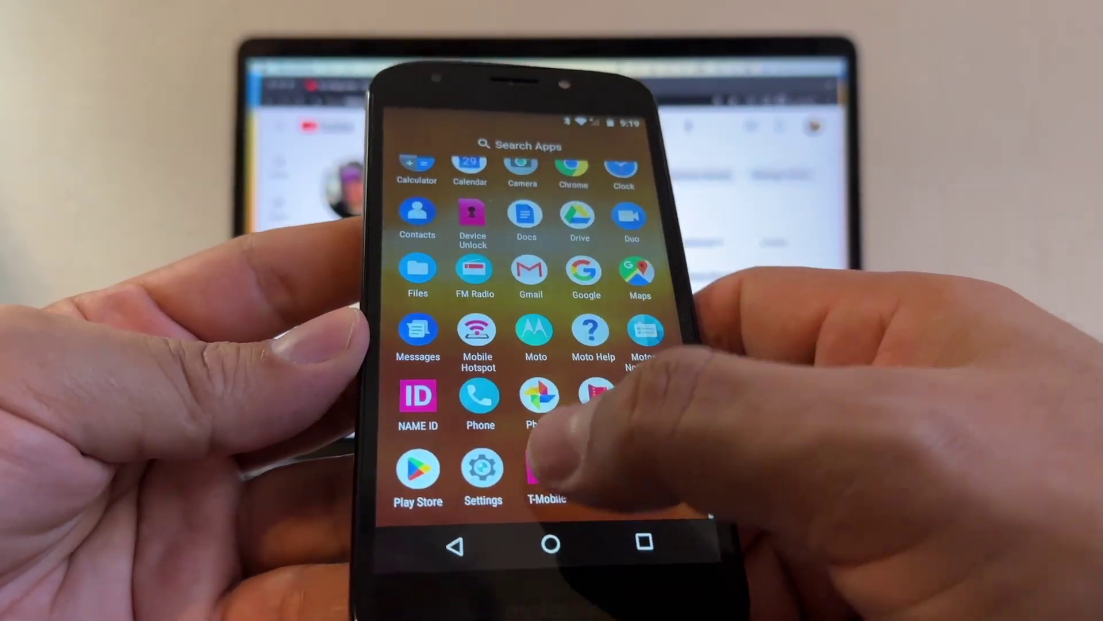
# Launch the T-Mobile app, which reports the SIM card is not recognized.
pyautogui.click(545, 474)
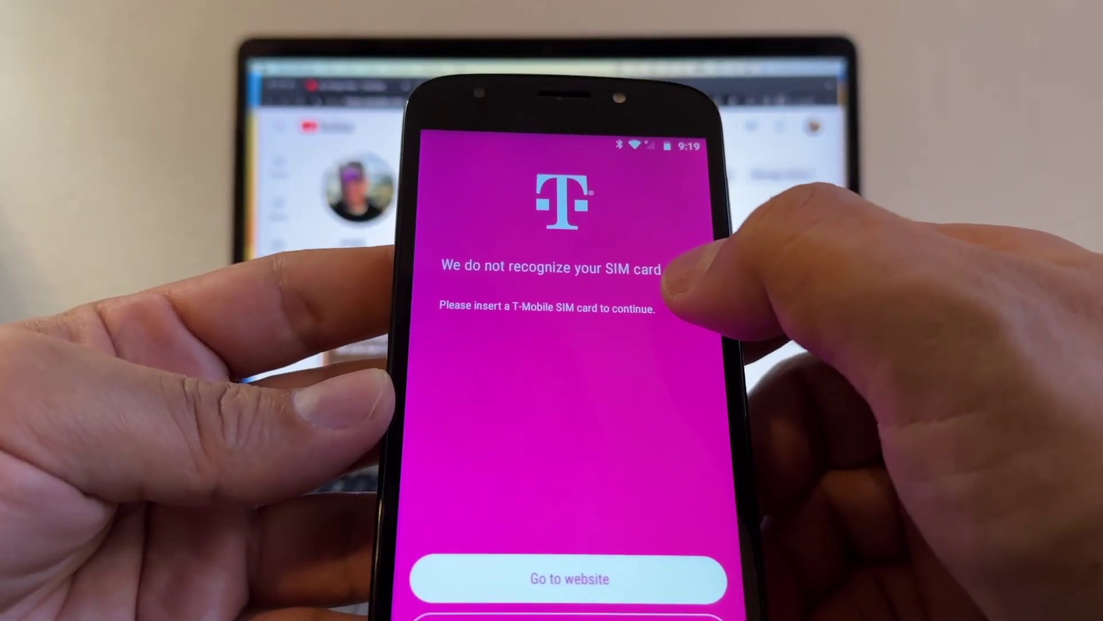